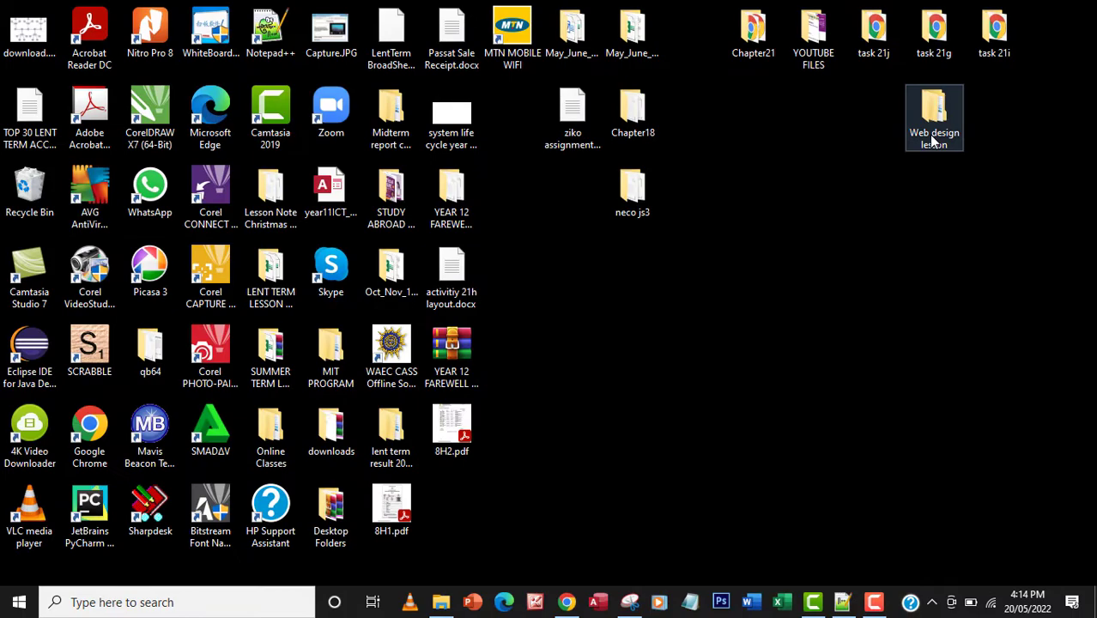
Create a folder named 'task 21v' in Web design lesson > tasks
double_click(934, 112)
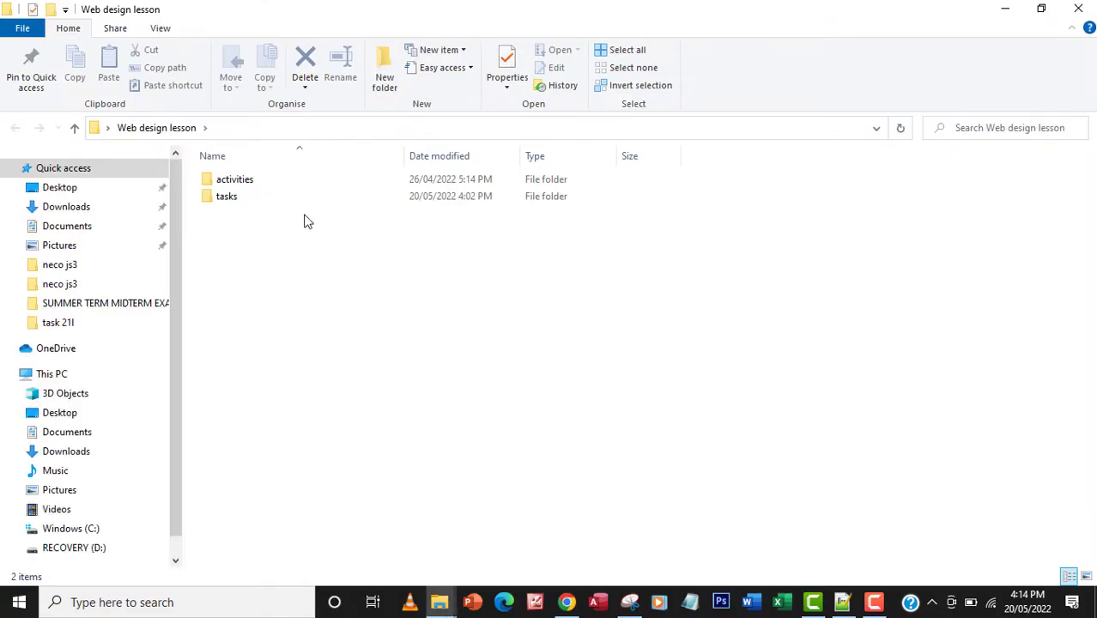
double_click(226, 196)
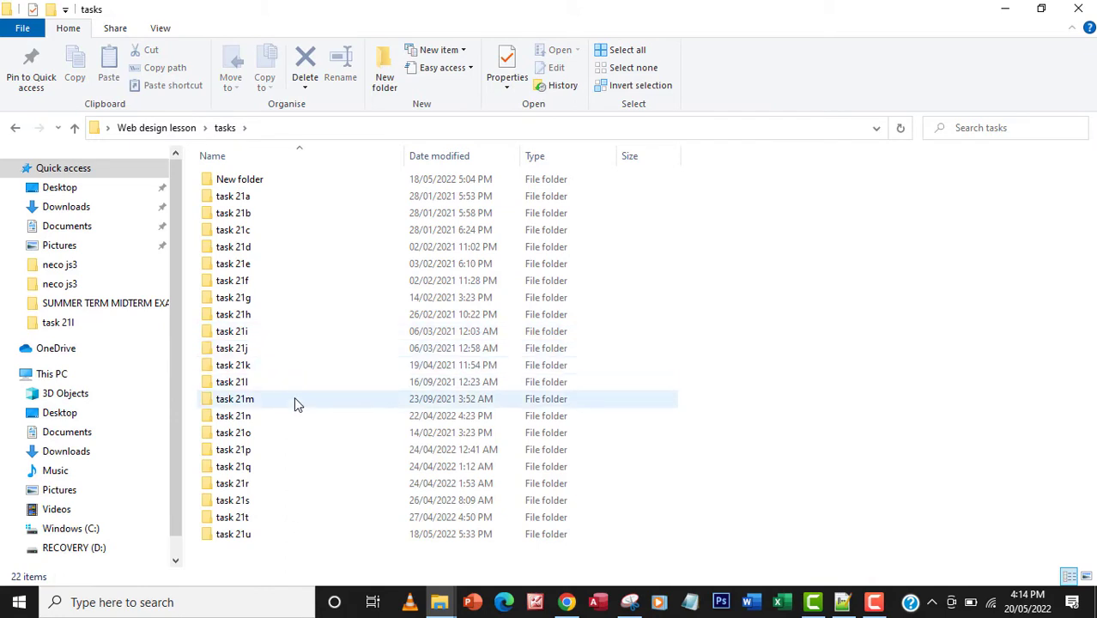
double_click(232, 382)
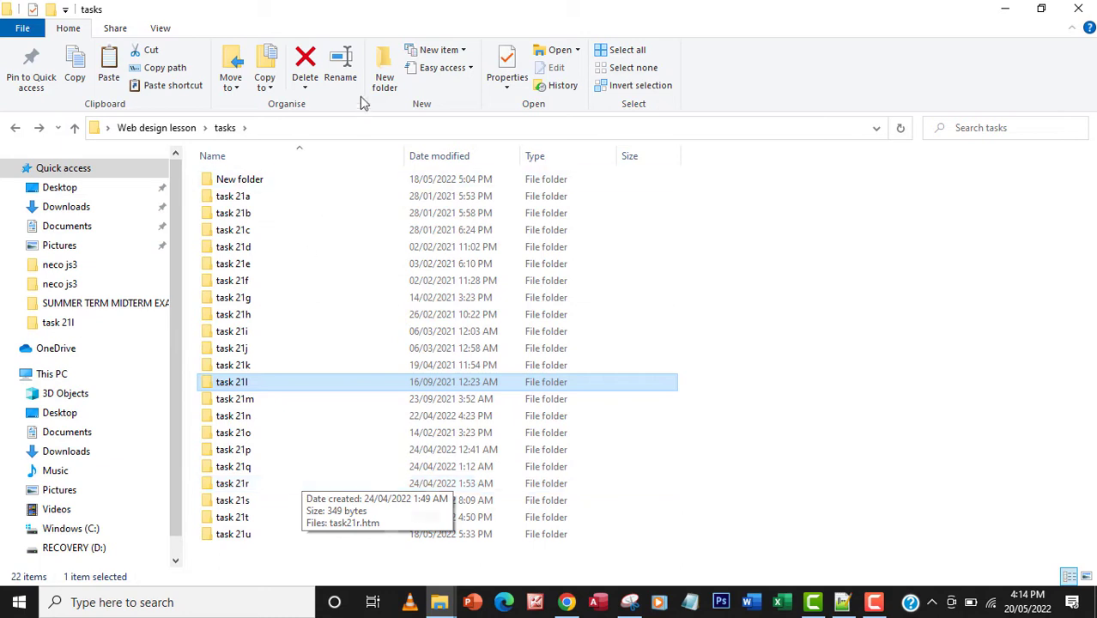
click(382, 64)
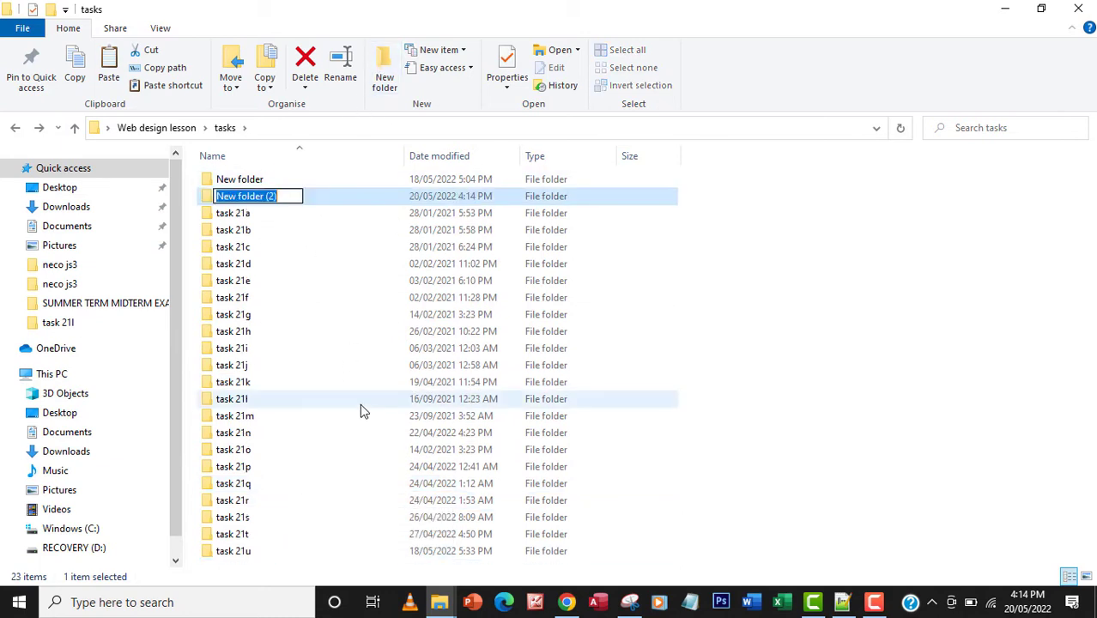
text(task 21v)
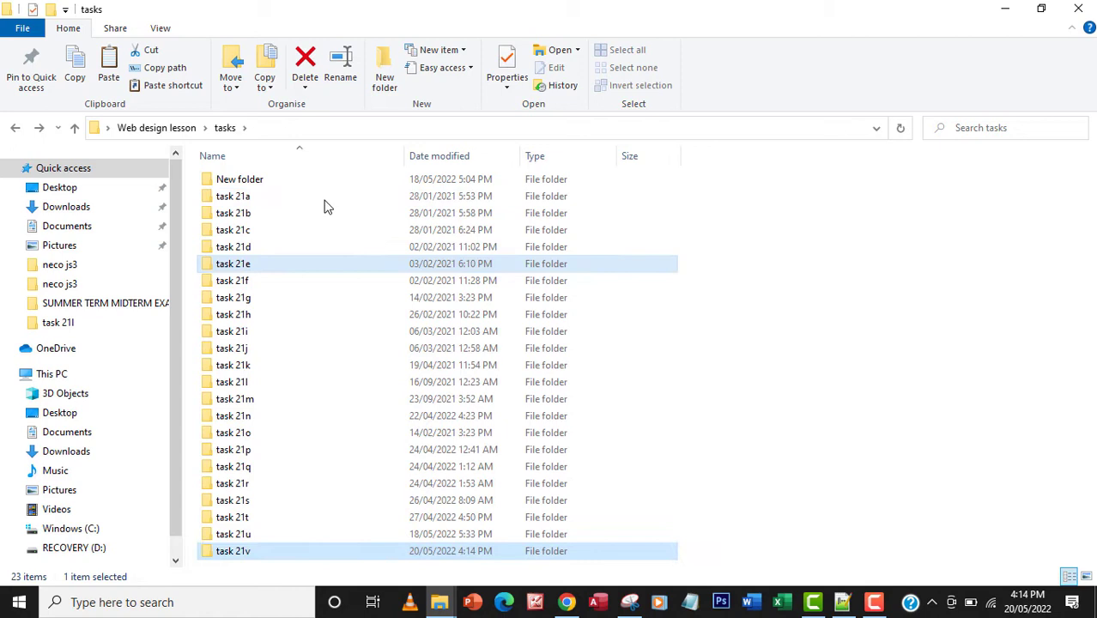
click(259, 556)
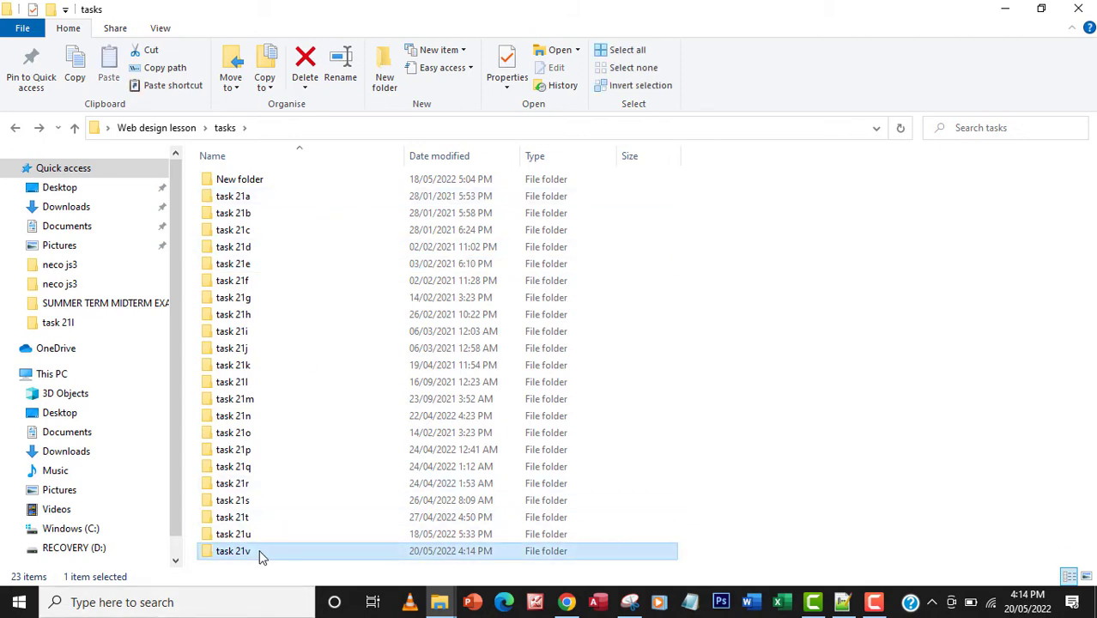
Open the task 21v folder to view its web files
double_click(233, 557)
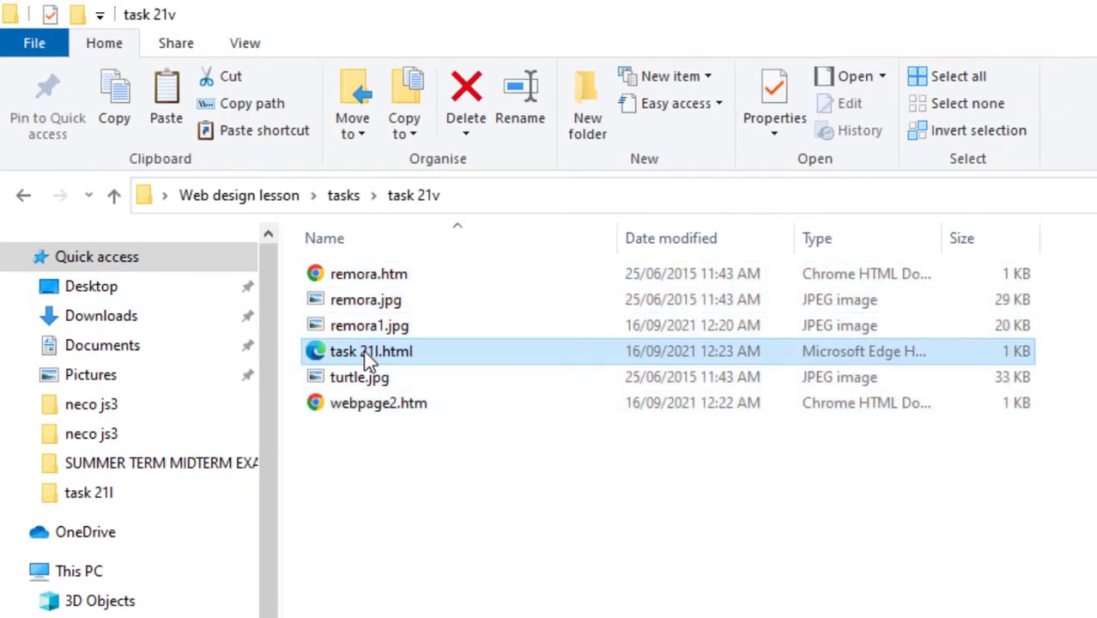
mouse_move(374, 360)
text(v)
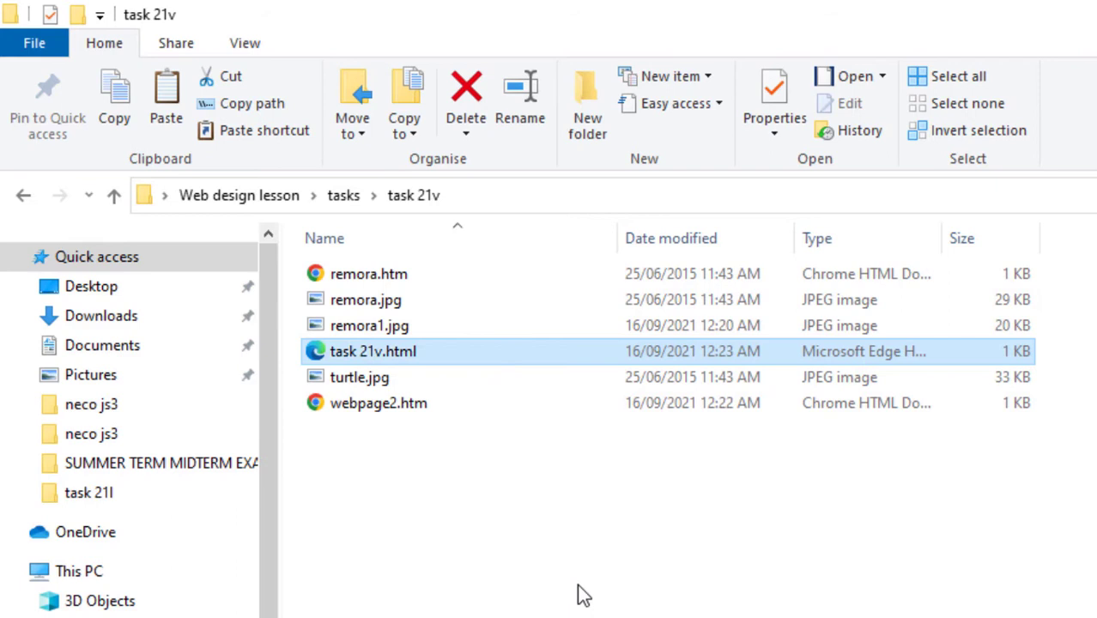
mouse_move(469, 361)
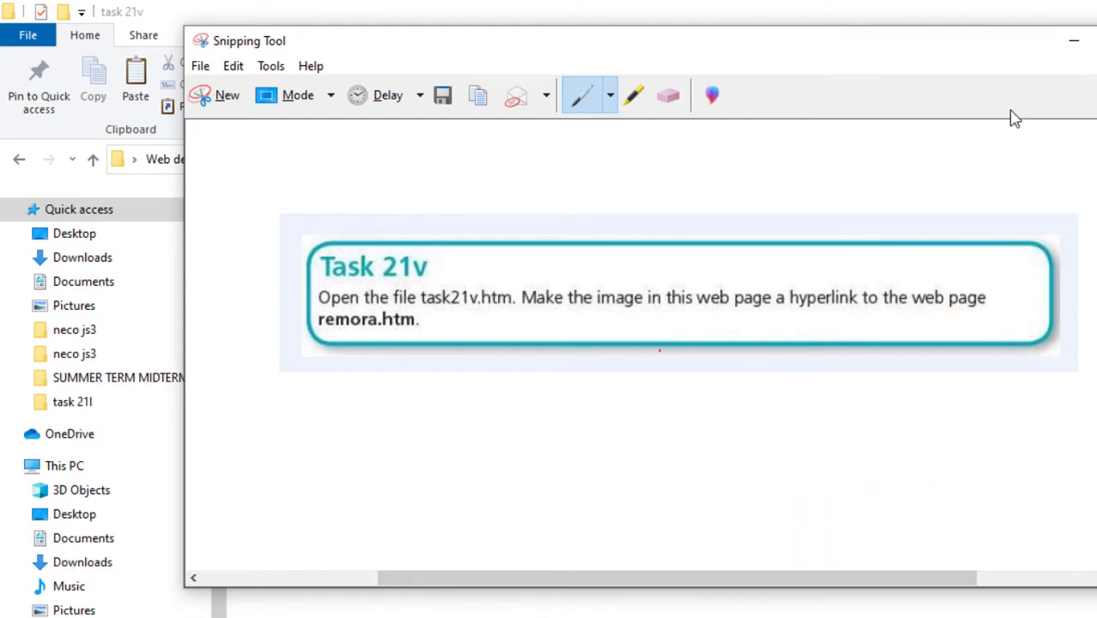
Dismiss the instructions window and show the actions menu for task 21v.html
click(1071, 43)
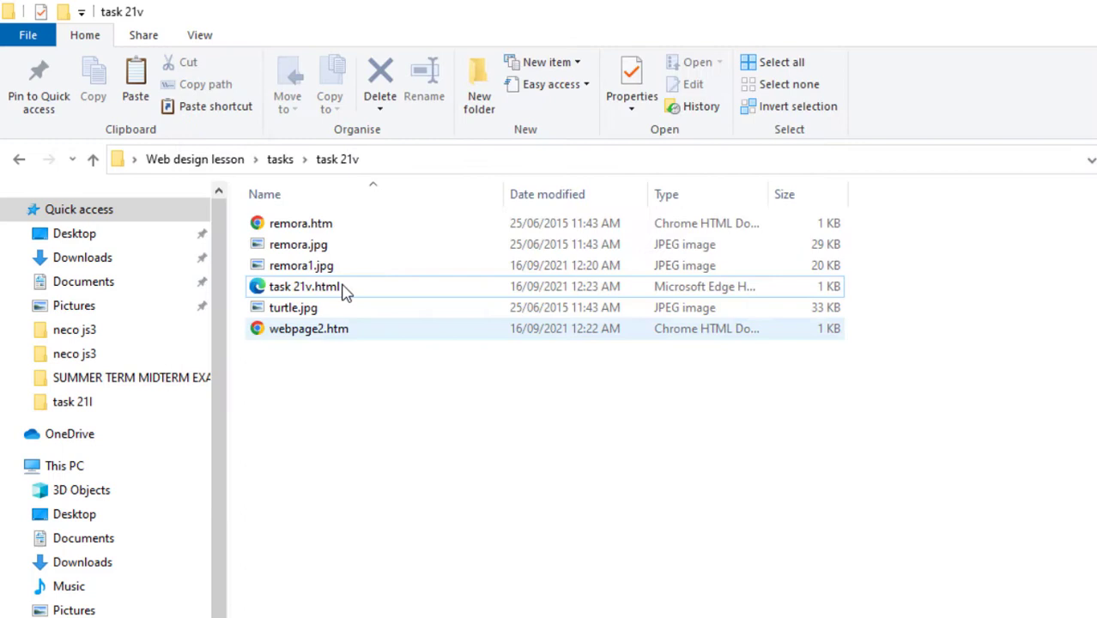
click(301, 223)
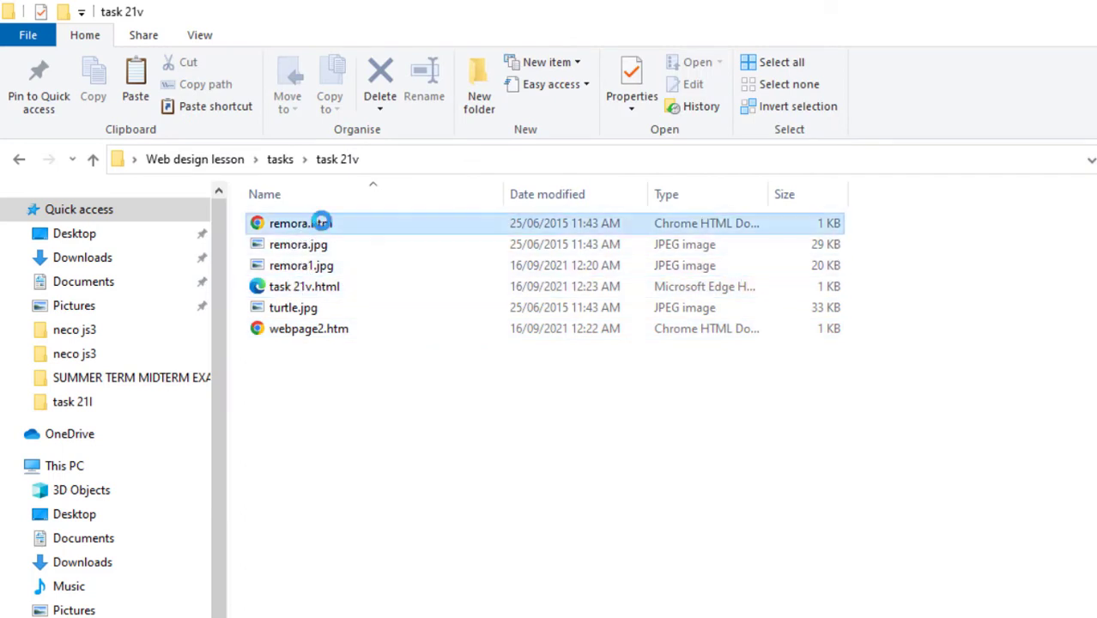
mouse_move(351, 232)
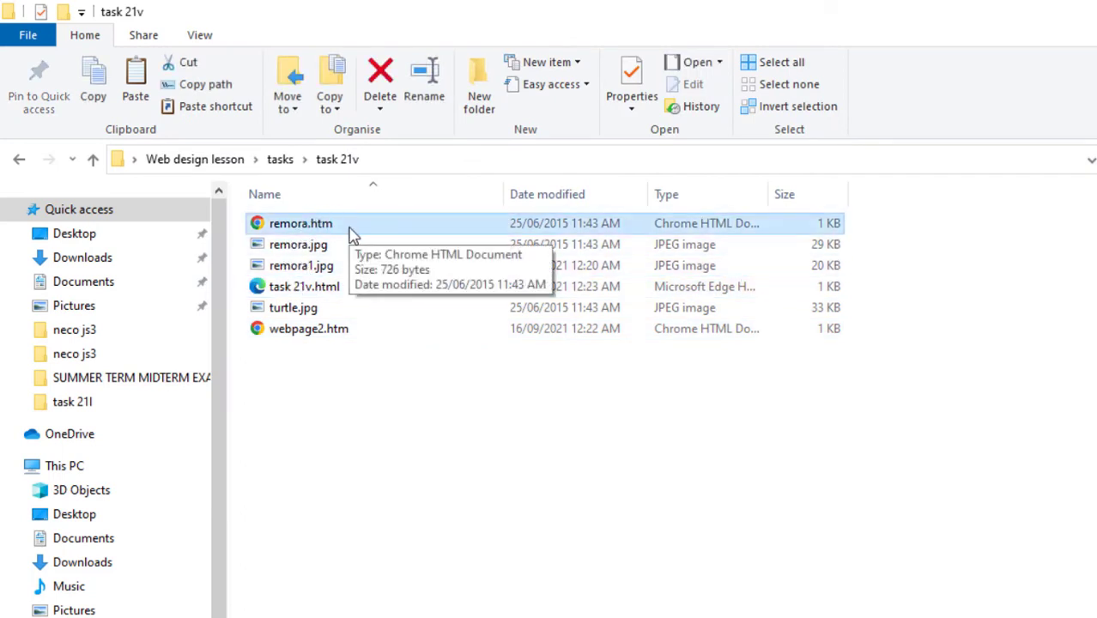
mouse_move(367, 233)
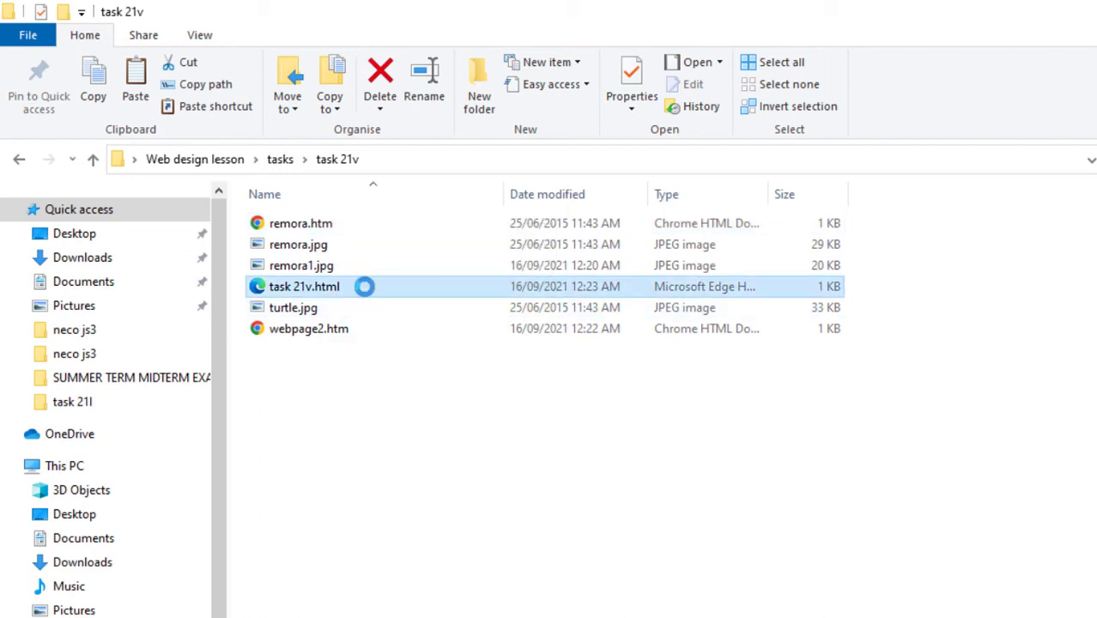
right_click(304, 286)
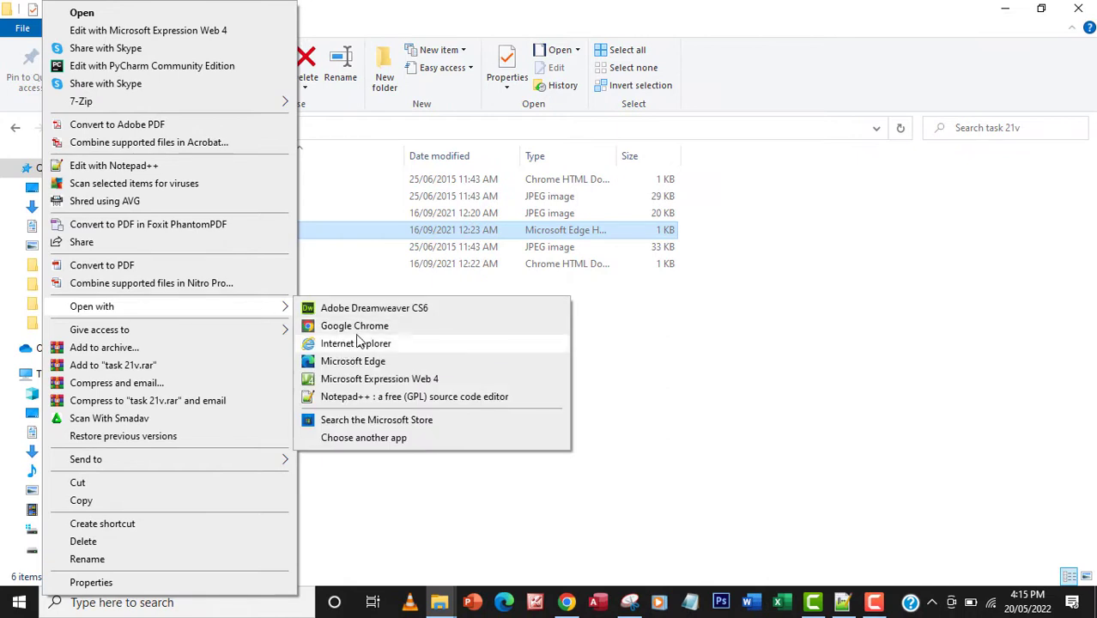
View task 21v.html in Google Chrome, showing the remora and turtle images
click(354, 326)
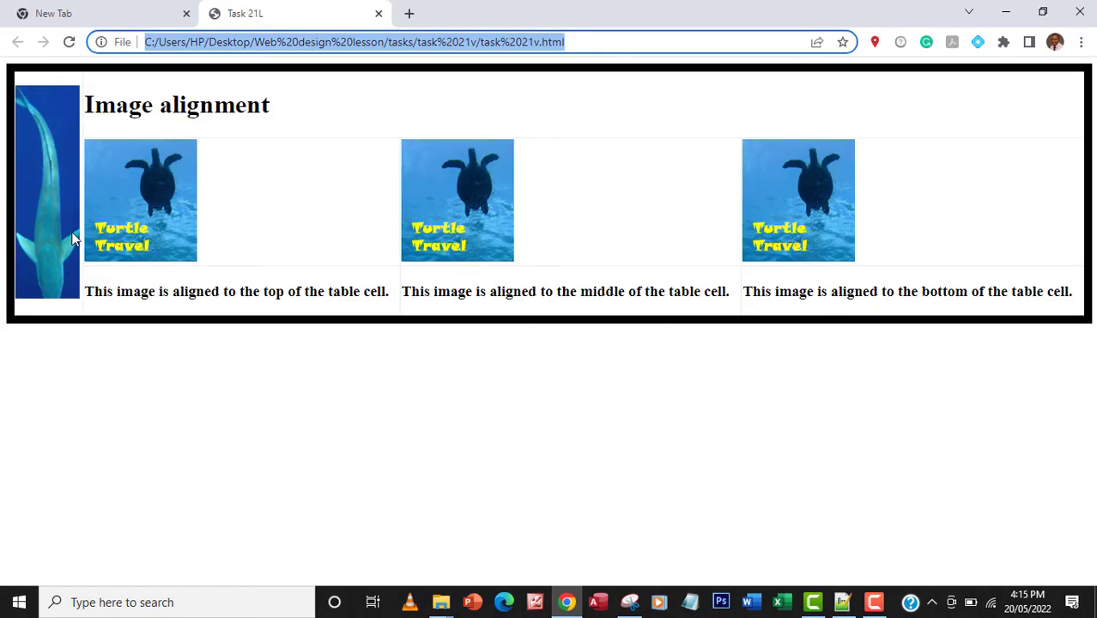
mouse_move(55, 191)
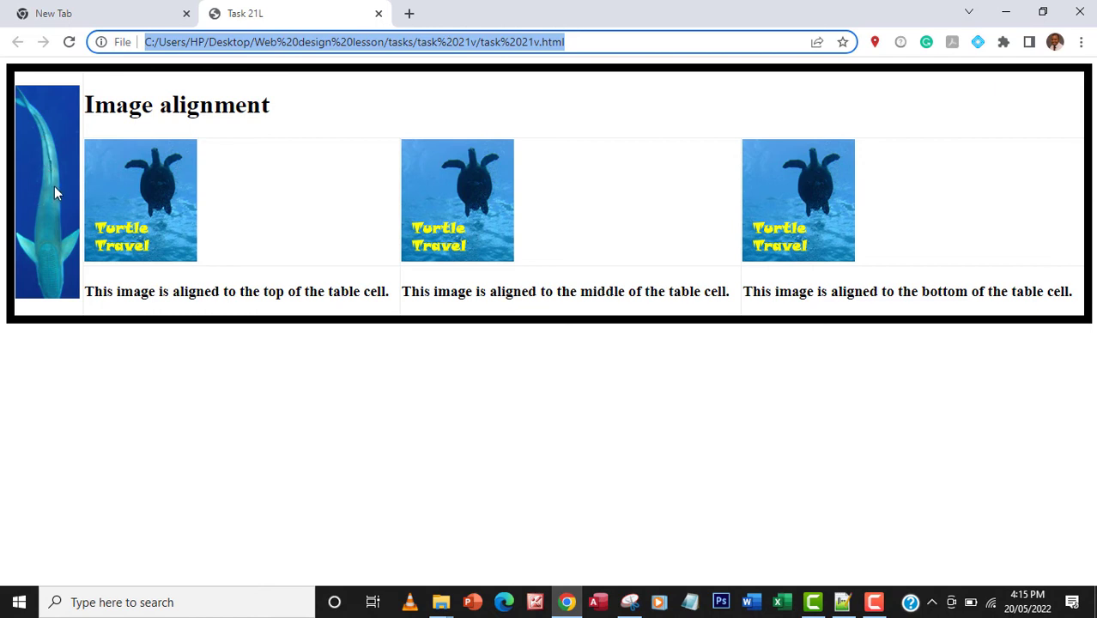
mouse_move(58, 184)
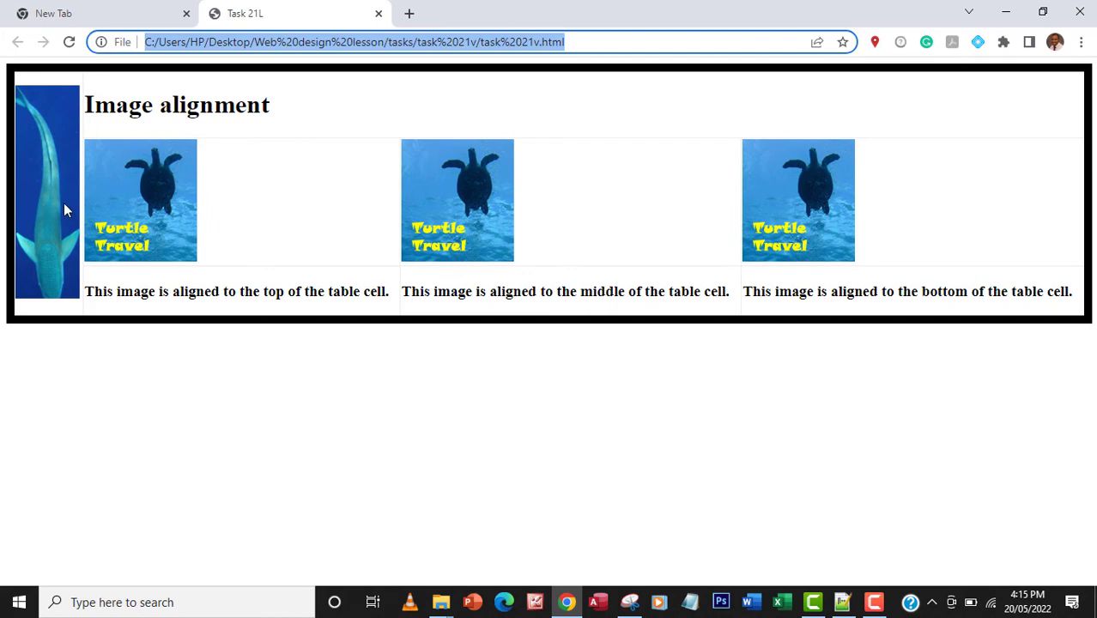
mouse_move(60, 220)
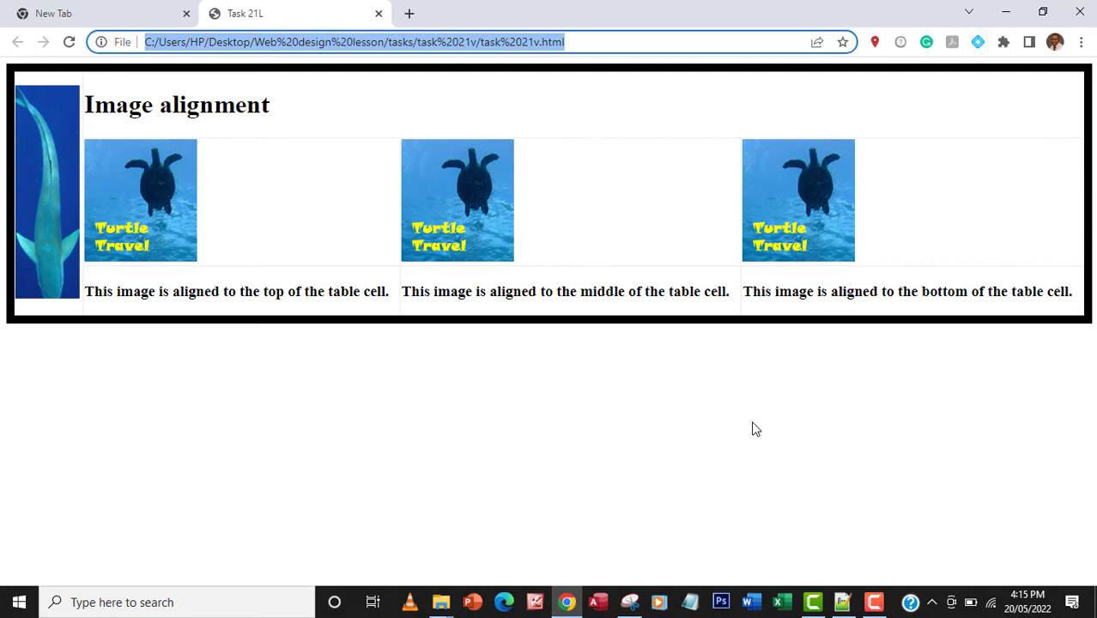
mouse_move(441, 602)
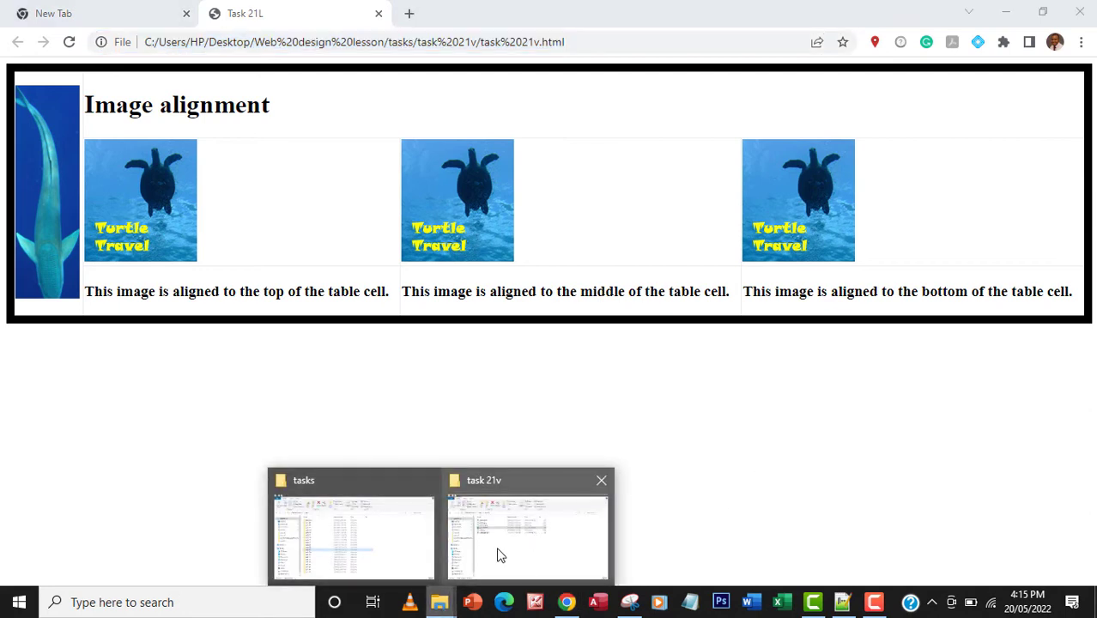
Edit task 21v.html with Notepad++ from its File Explorer context menu
click(526, 532)
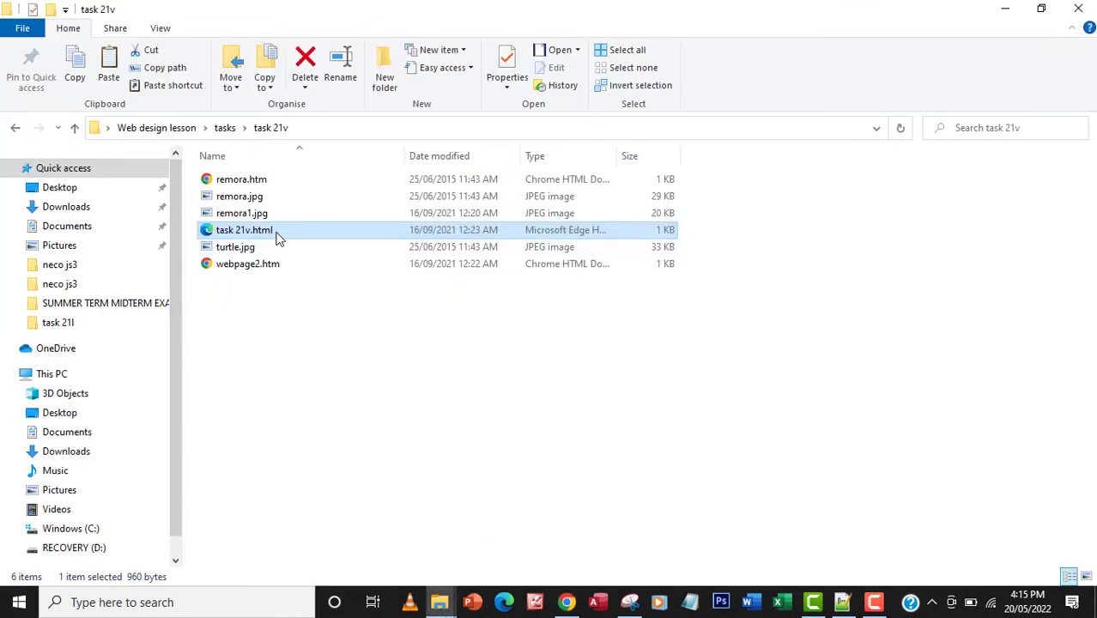
right_click(247, 229)
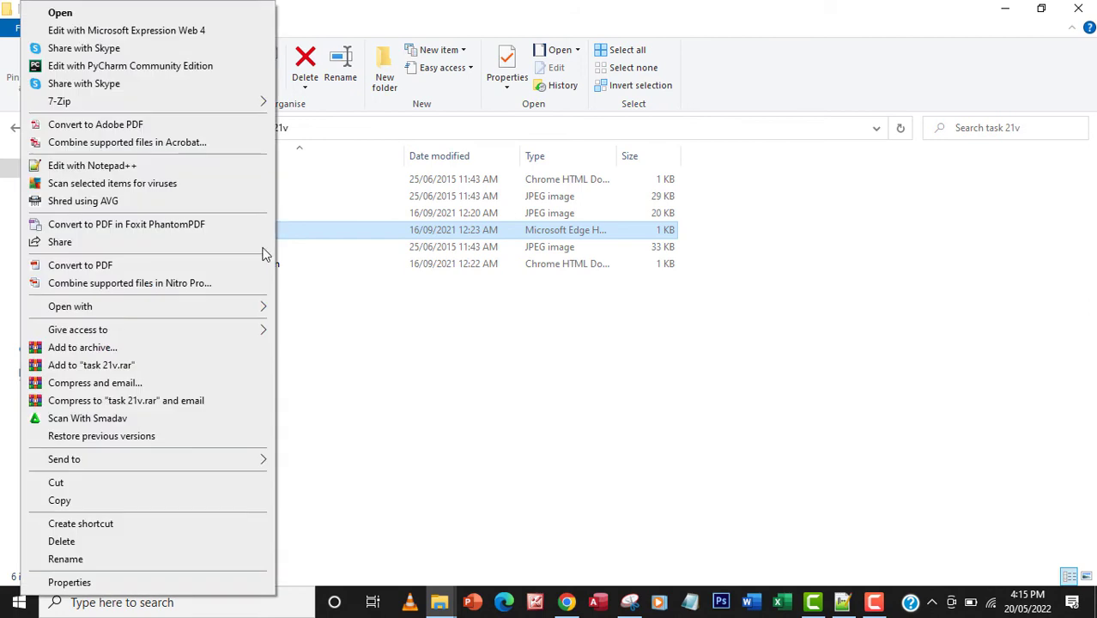
click(69, 307)
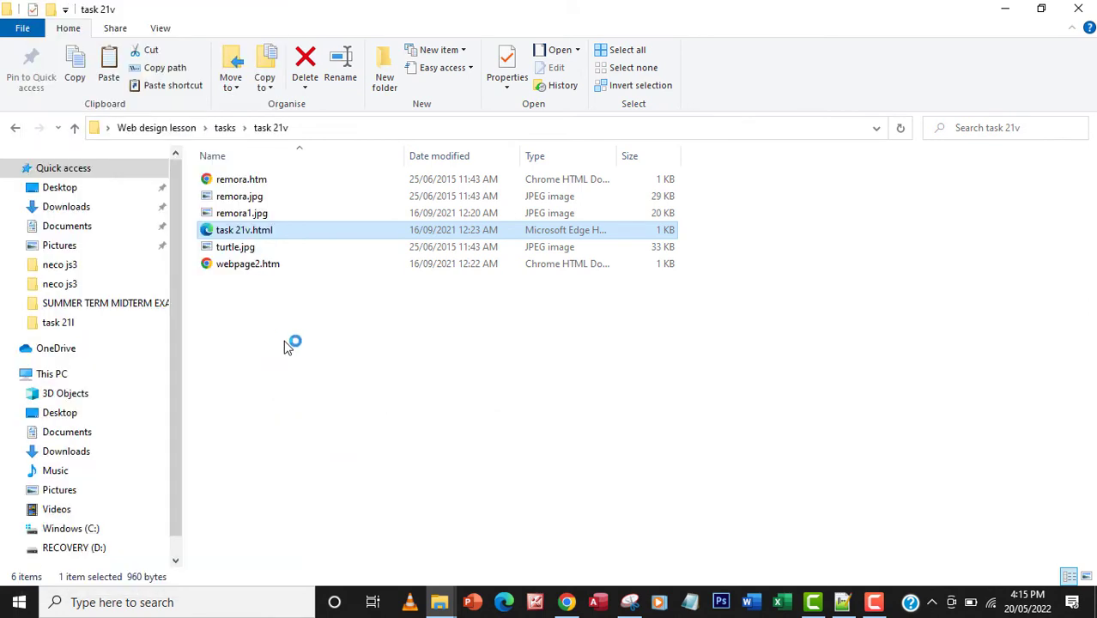
double_click(244, 230)
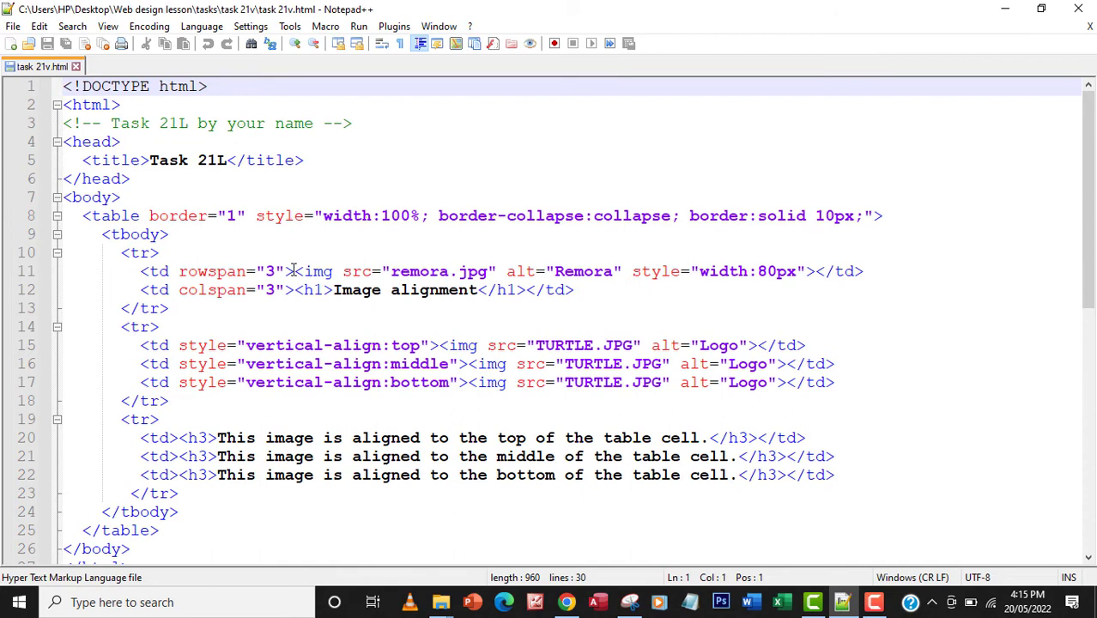
Add <a href=""> before the remora <img> tag and </a> after it
click(292, 271)
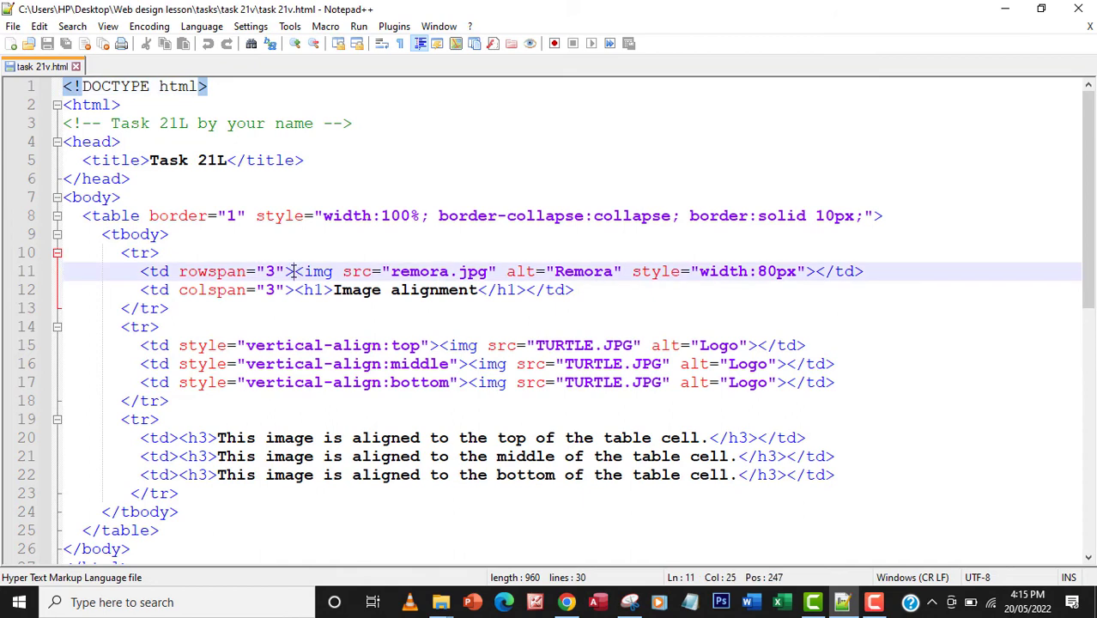
mouse_move(408, 277)
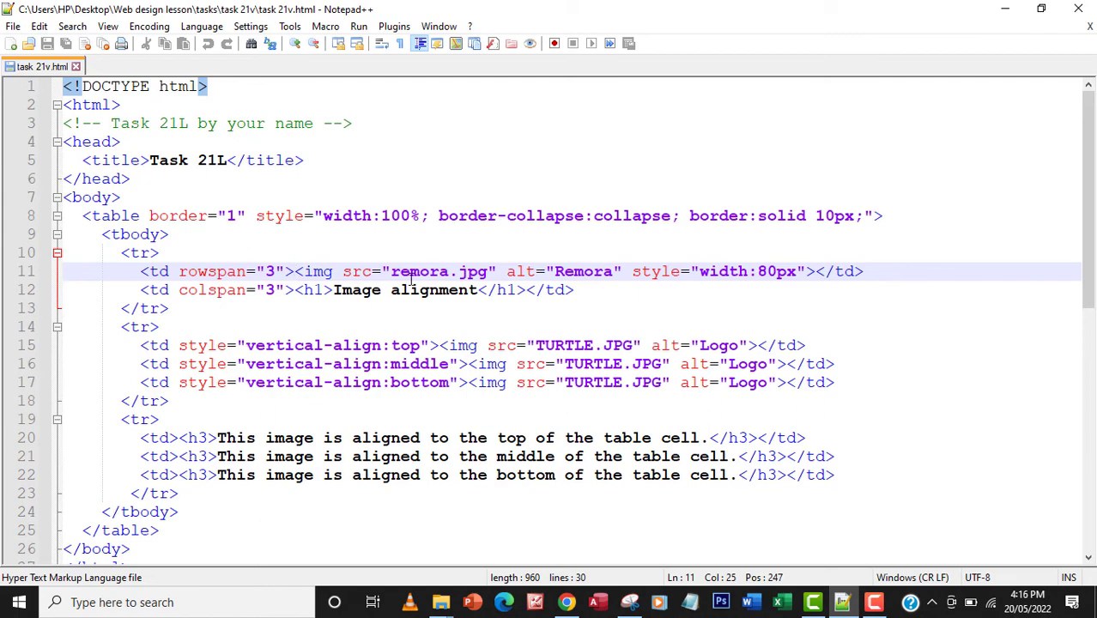
double_click(421, 272)
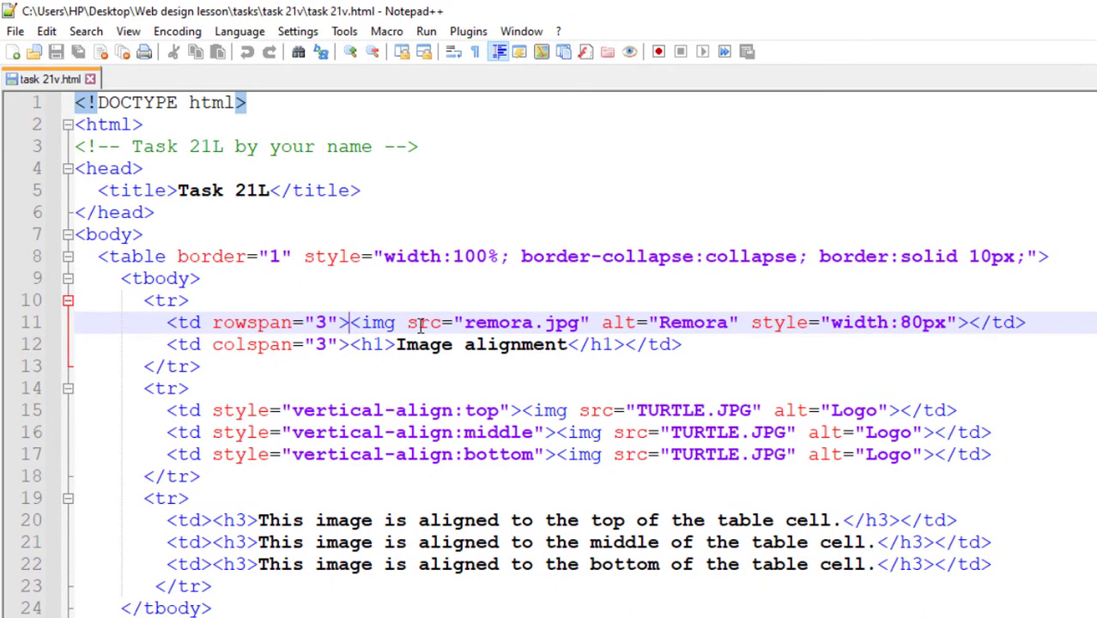
text(<a)
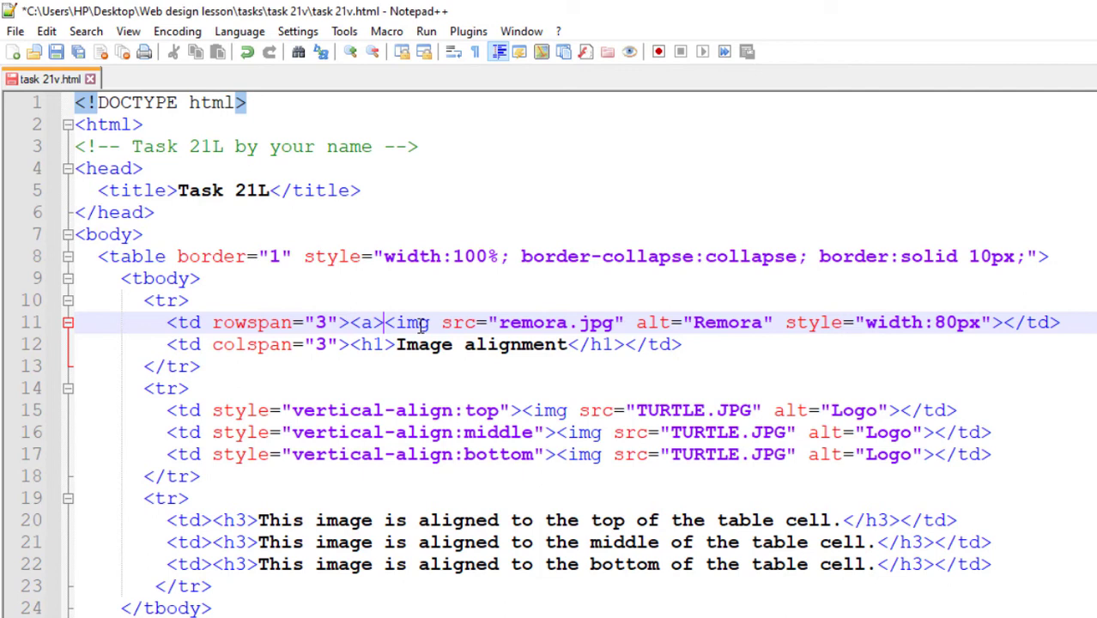
mouse_move(1016, 322)
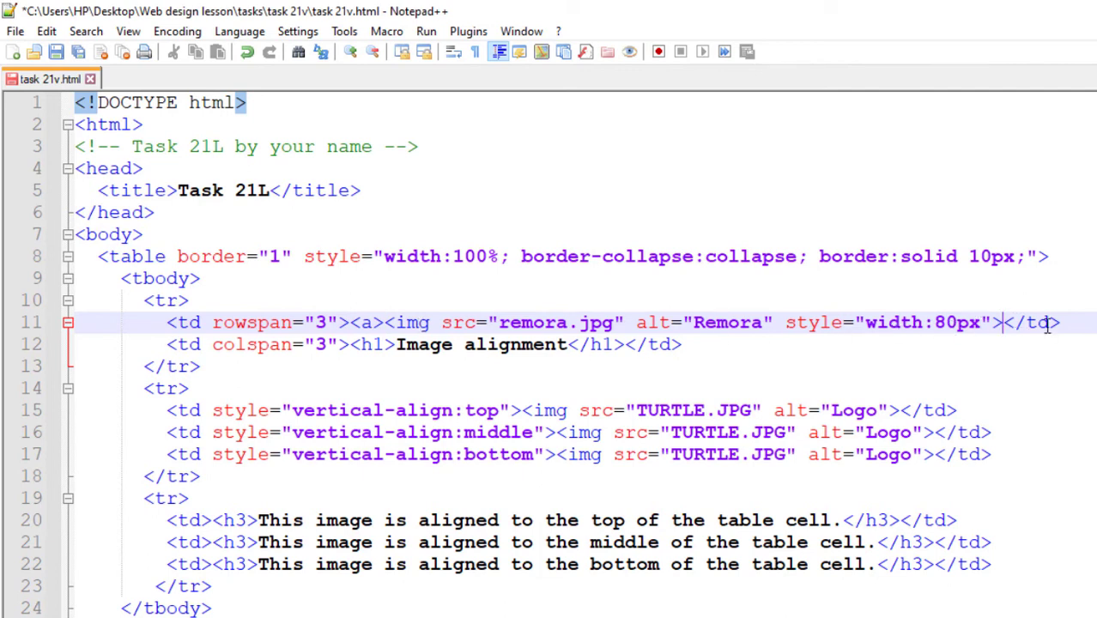
text(</a>)
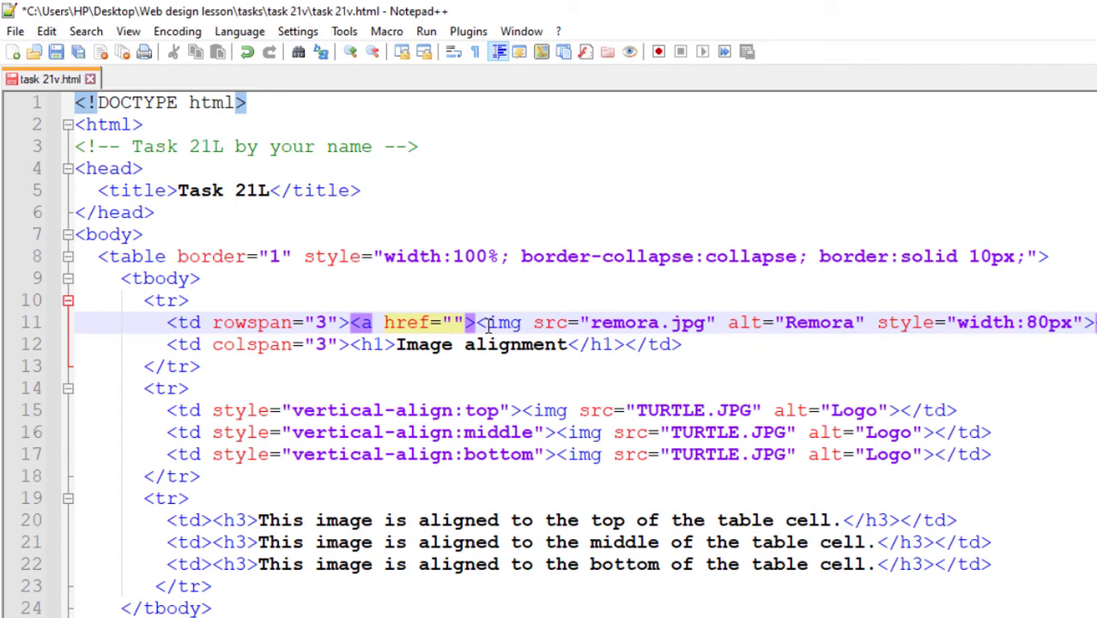
Fill the remora link's href with 'remora.htm' and save the file
text(ro)
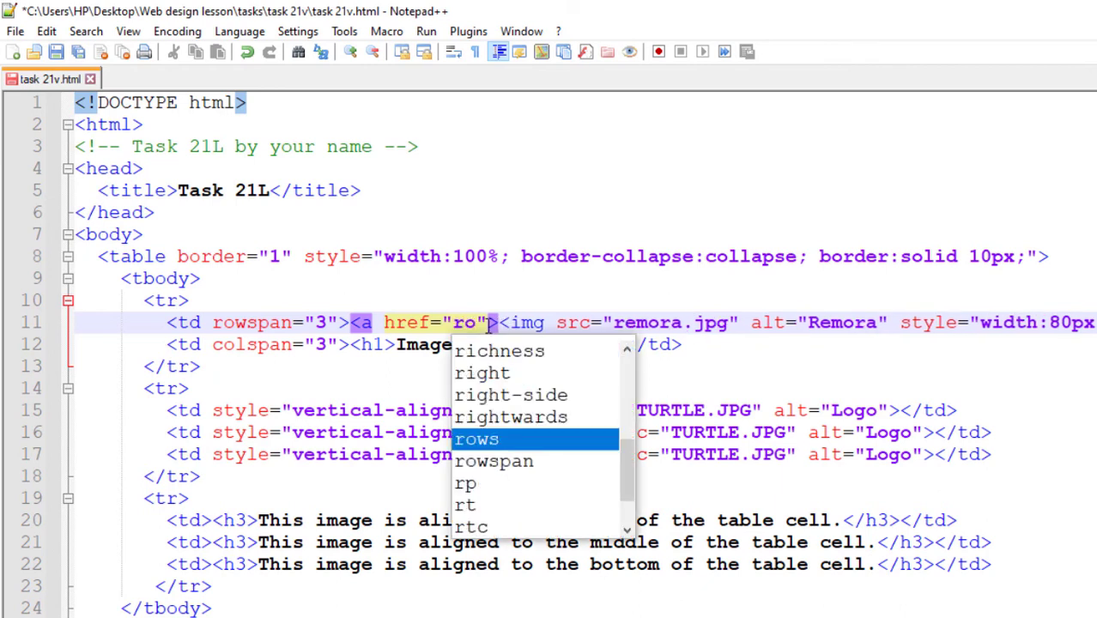
text(emora)
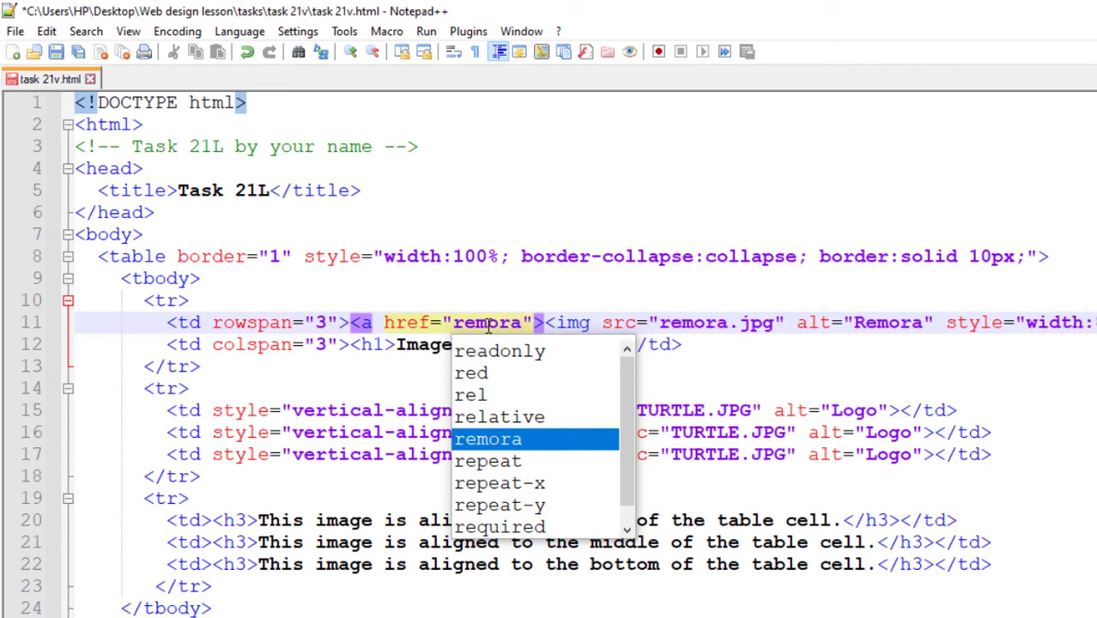
text(.htm)
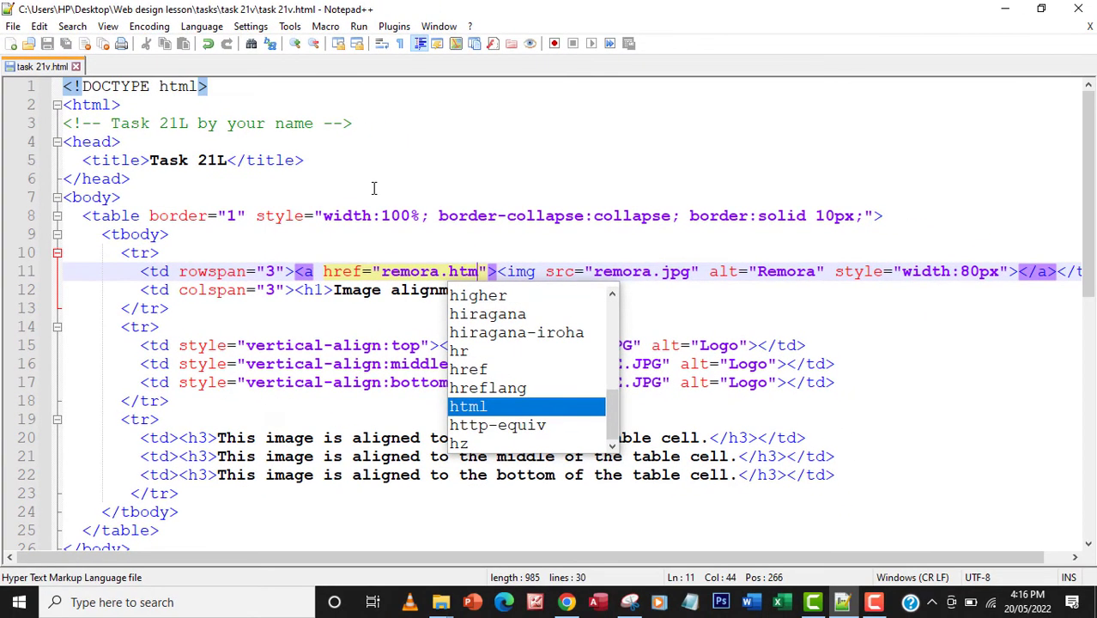
mouse_move(319, 234)
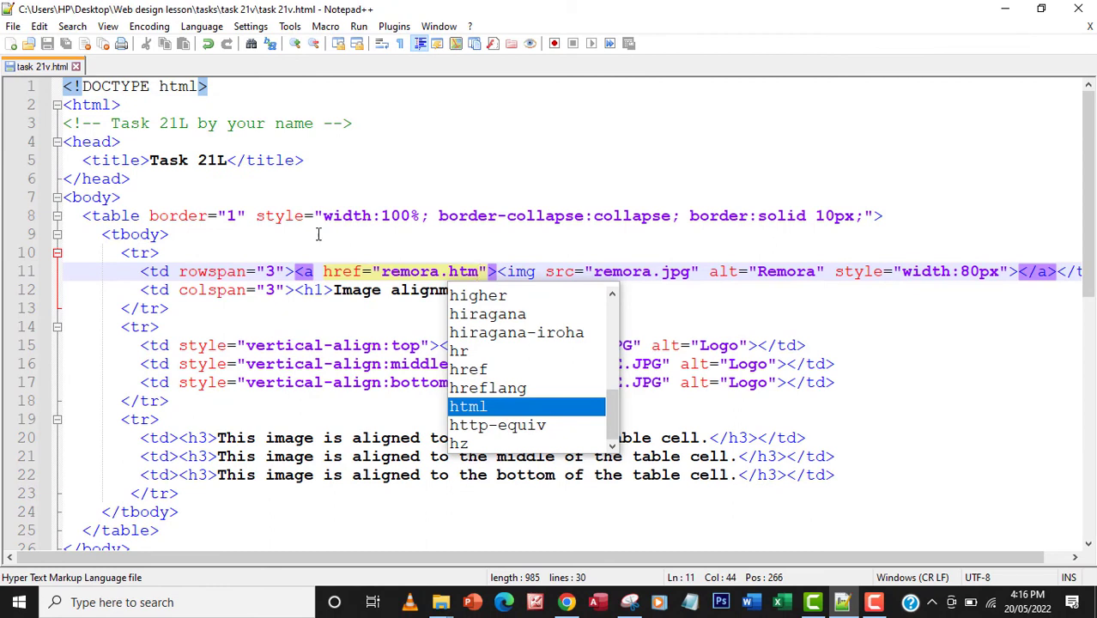
mouse_move(407, 307)
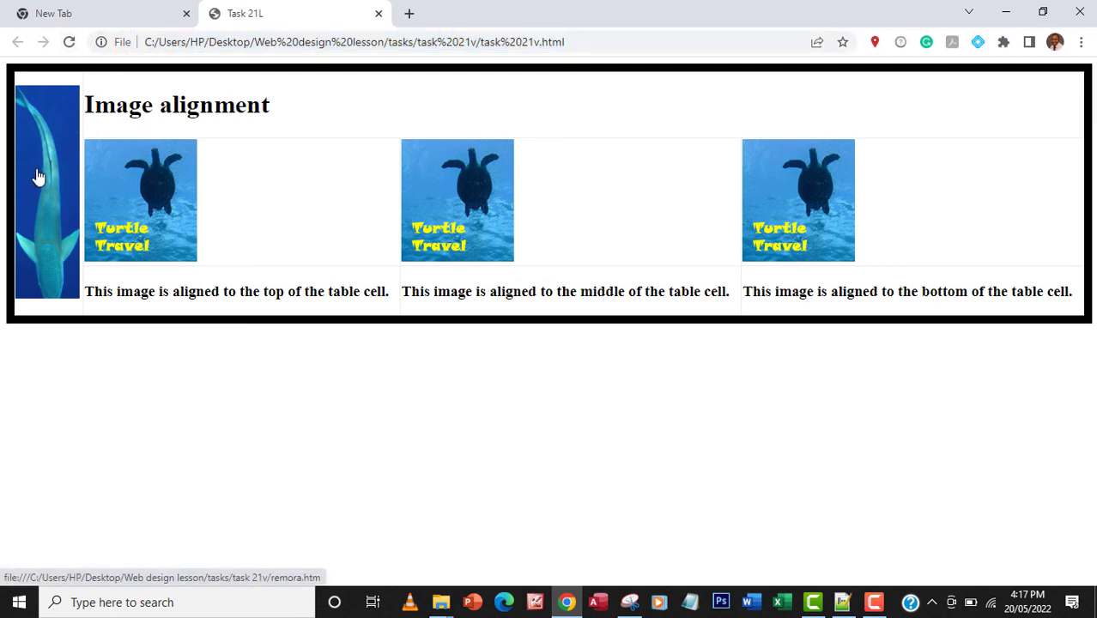
mouse_move(41, 196)
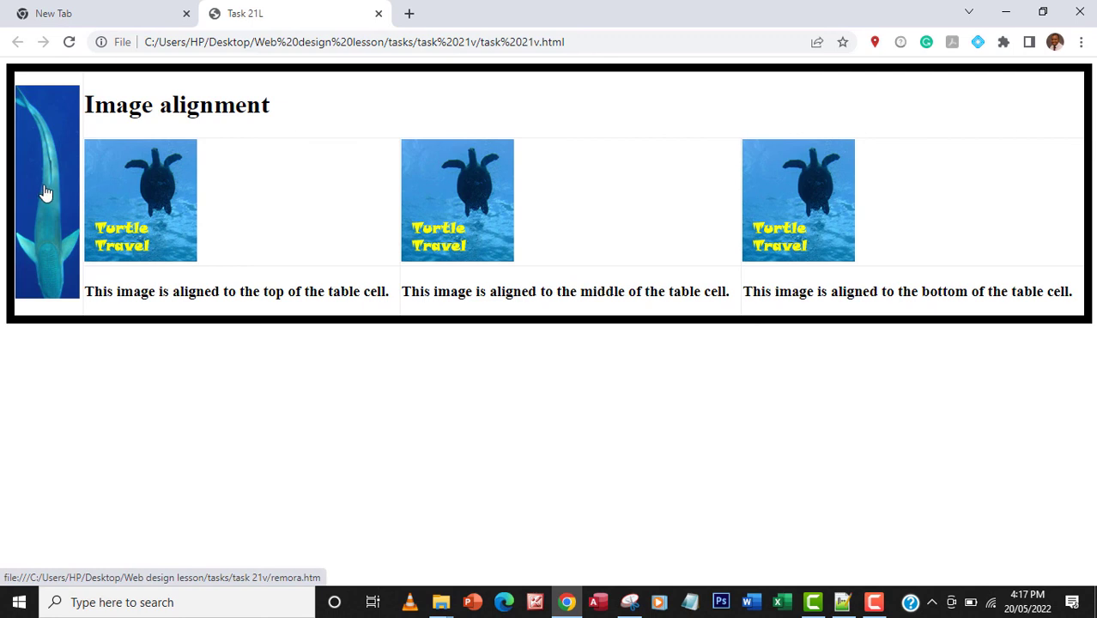
Click the remora image in Chrome to reach The Remora Hotel page
click(44, 193)
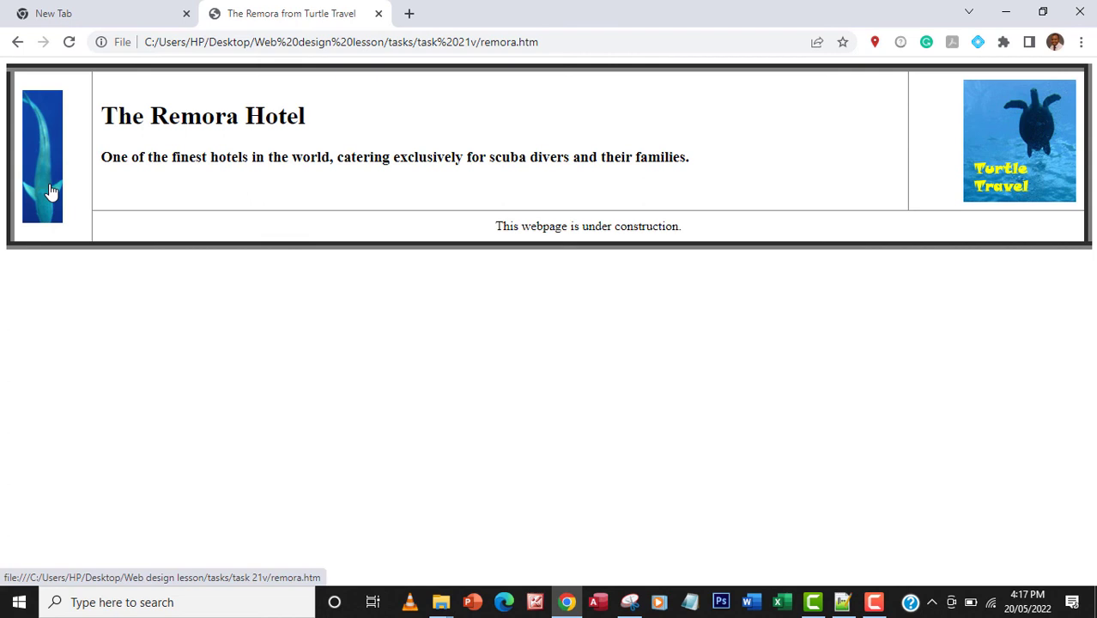
mouse_move(374, 168)
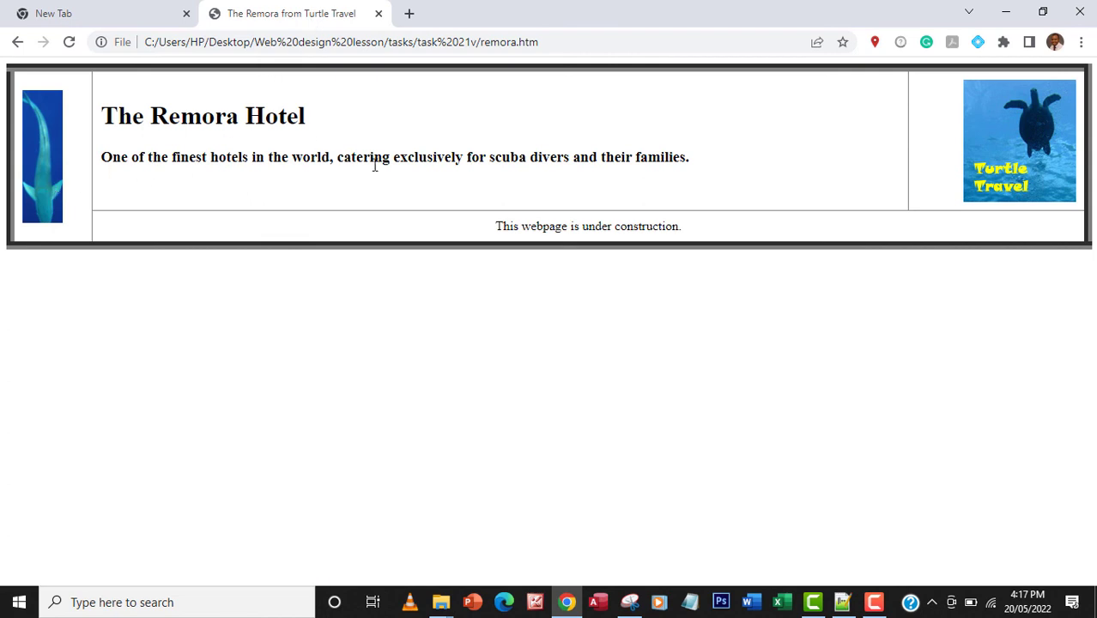
mouse_move(363, 160)
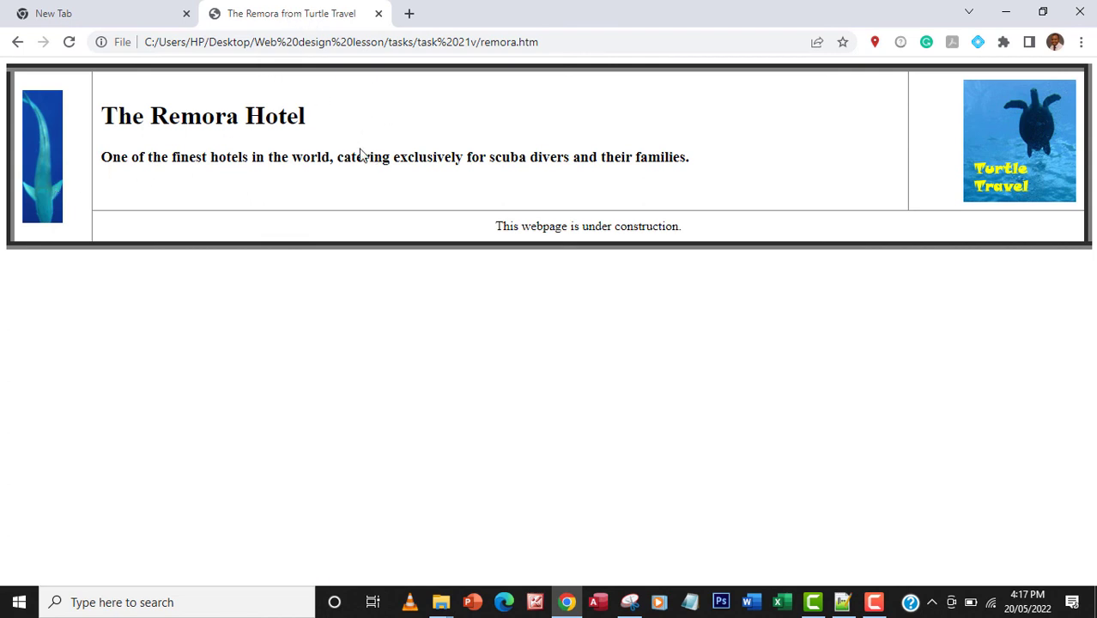
mouse_move(390, 178)
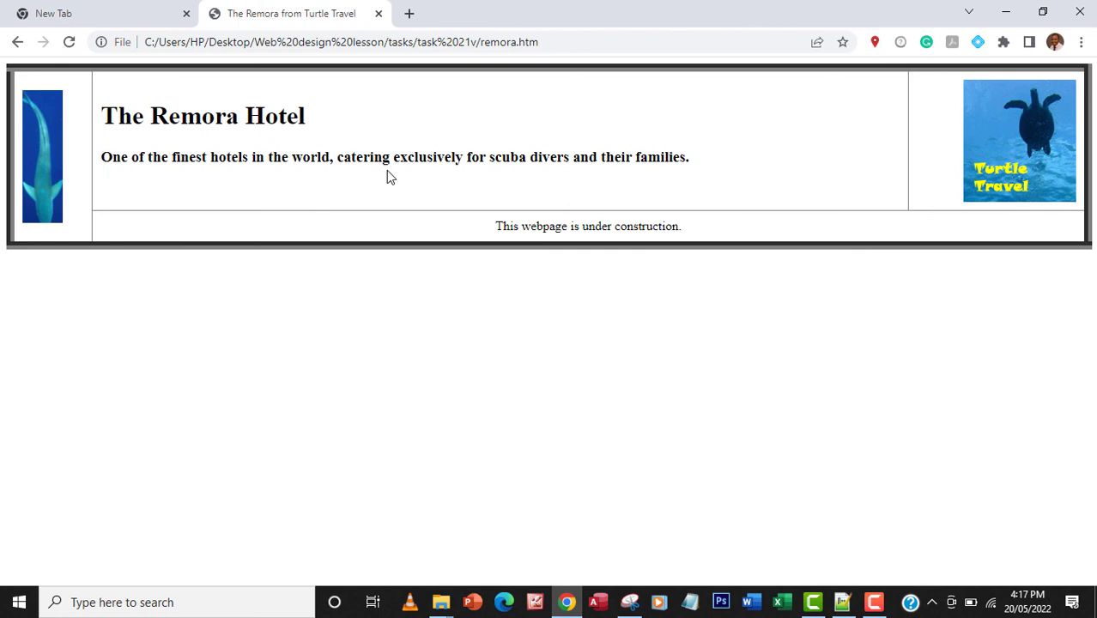